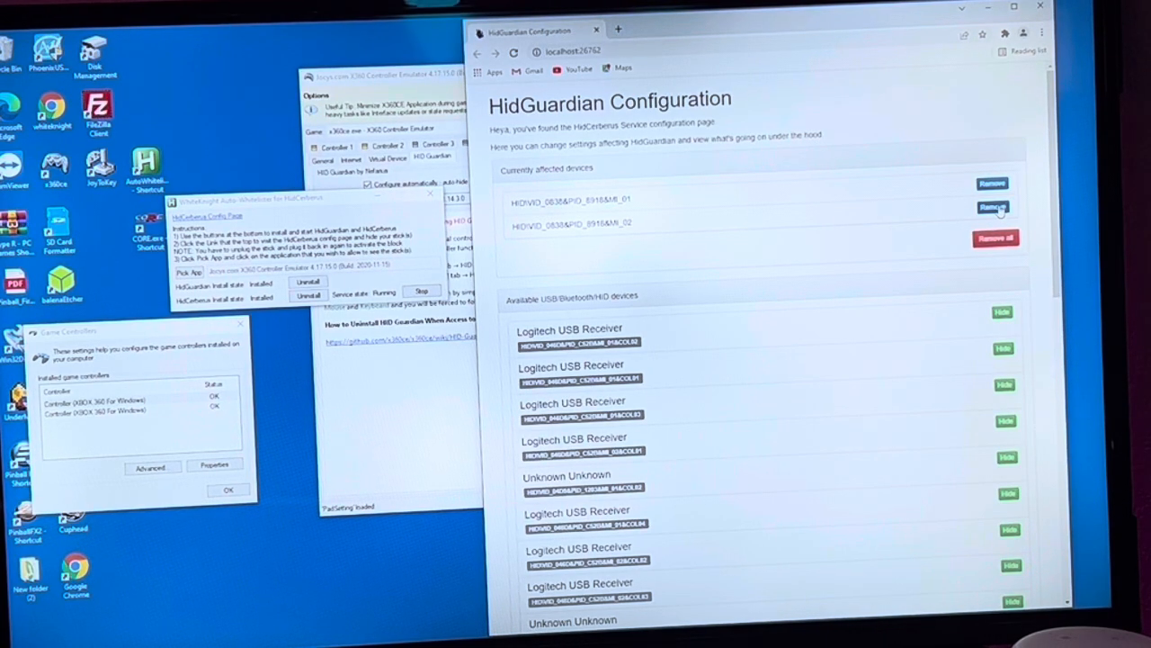
# Remove HID\VID_0838&PID_8918&MI_02 from HidGuardian's currently affected devices.
pyautogui.click(992, 207)
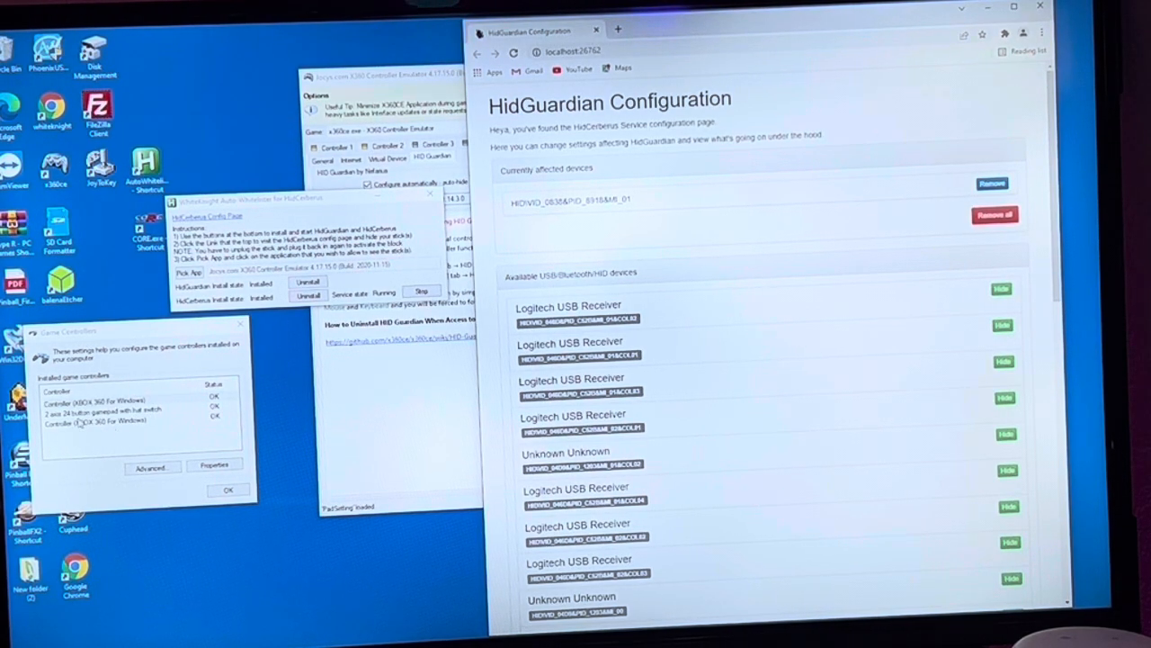
pyautogui.scroll(-3)
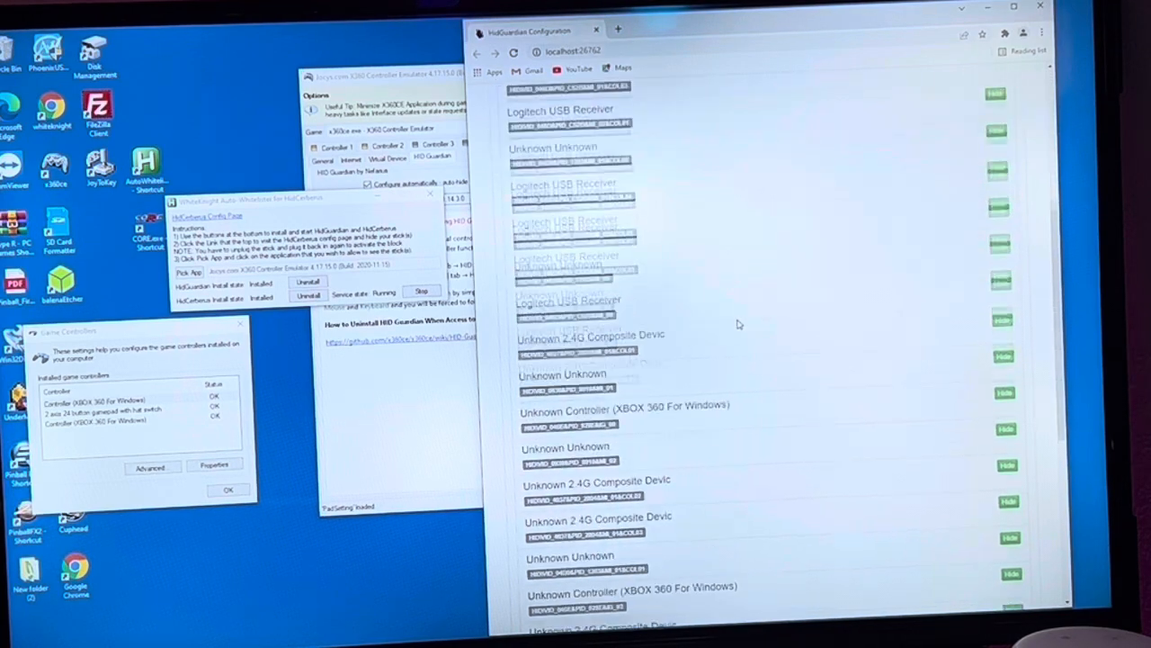
pyautogui.scroll(-3)
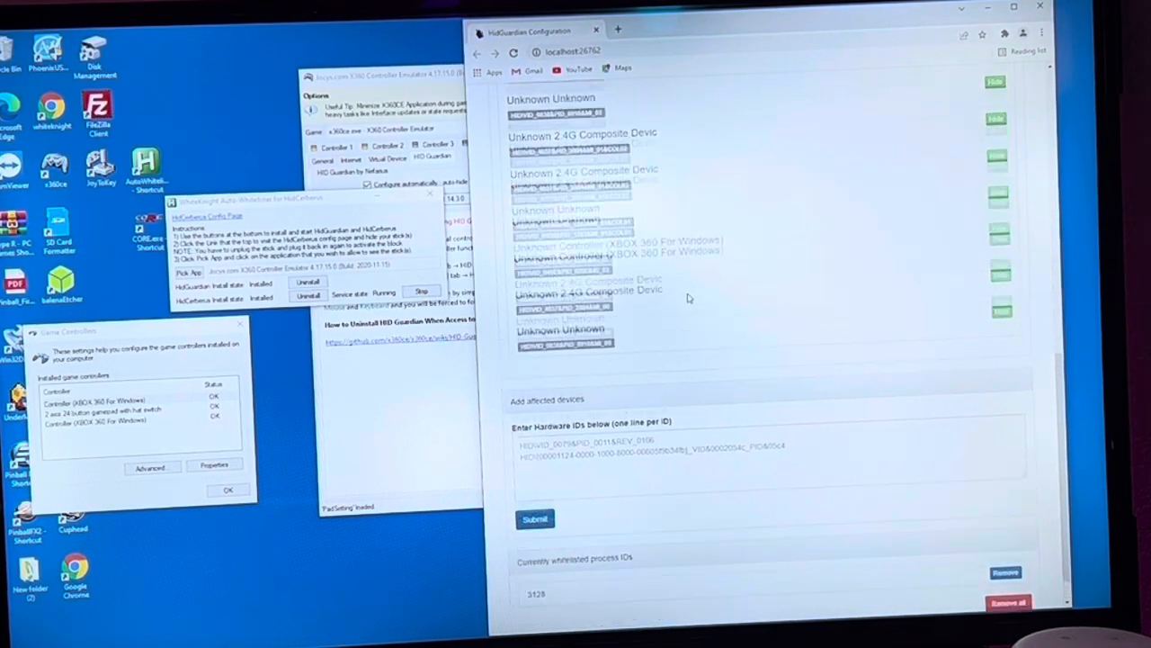
pyautogui.scroll(3)
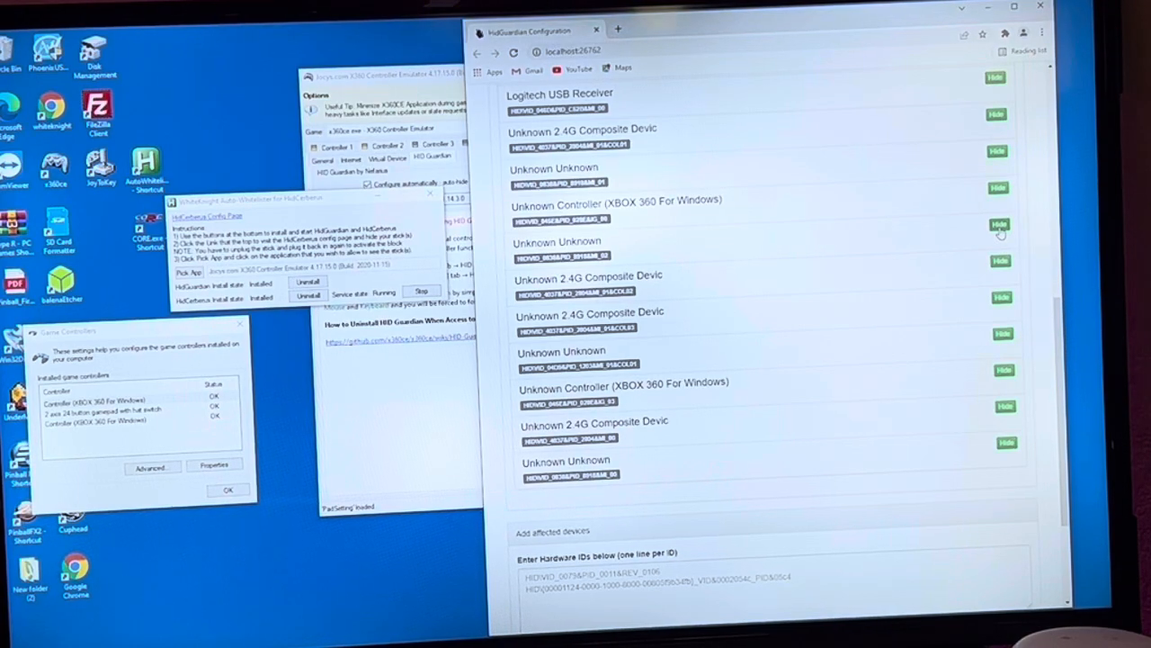
# Hide the controller entry in HidGuardian and dismiss the blocklist confirmation.
pyautogui.click(1000, 224)
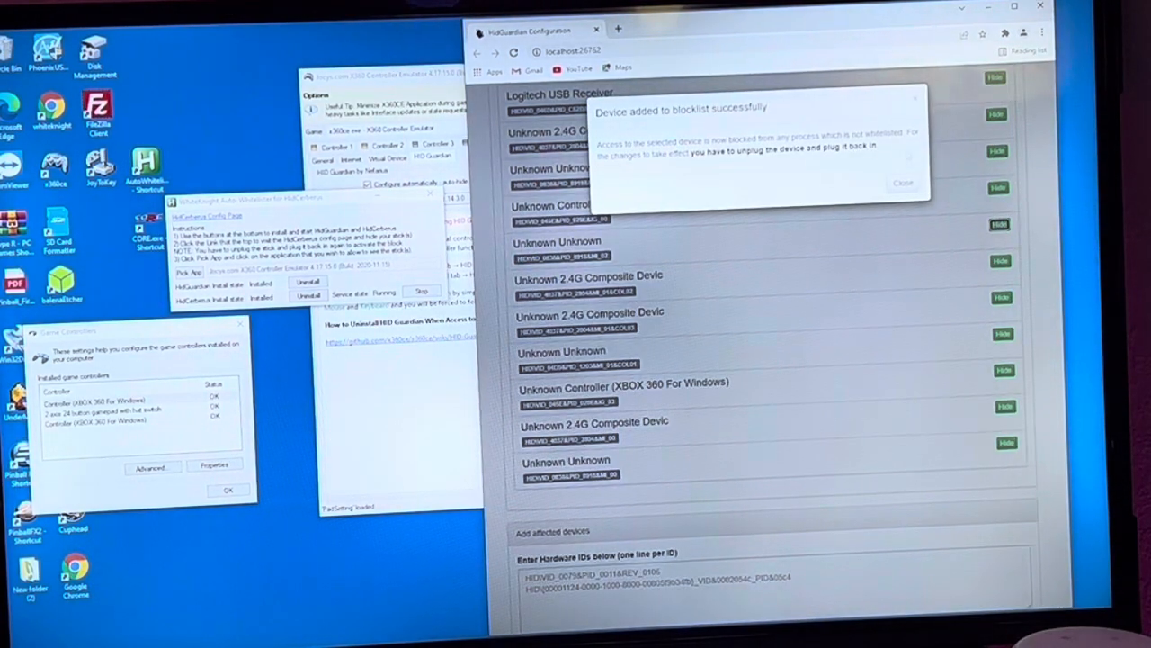
pyautogui.click(903, 184)
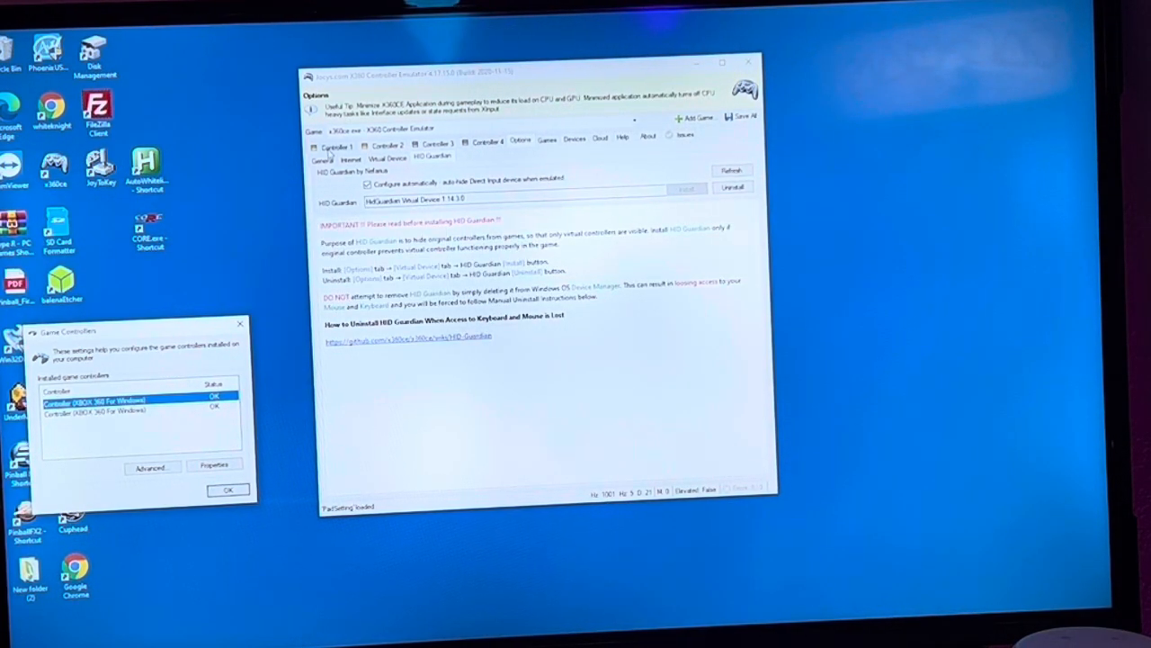
# Check Controller 2, then view Controller 1's mapping to the 24-button gamepad in x360ce.
pyautogui.click(330, 145)
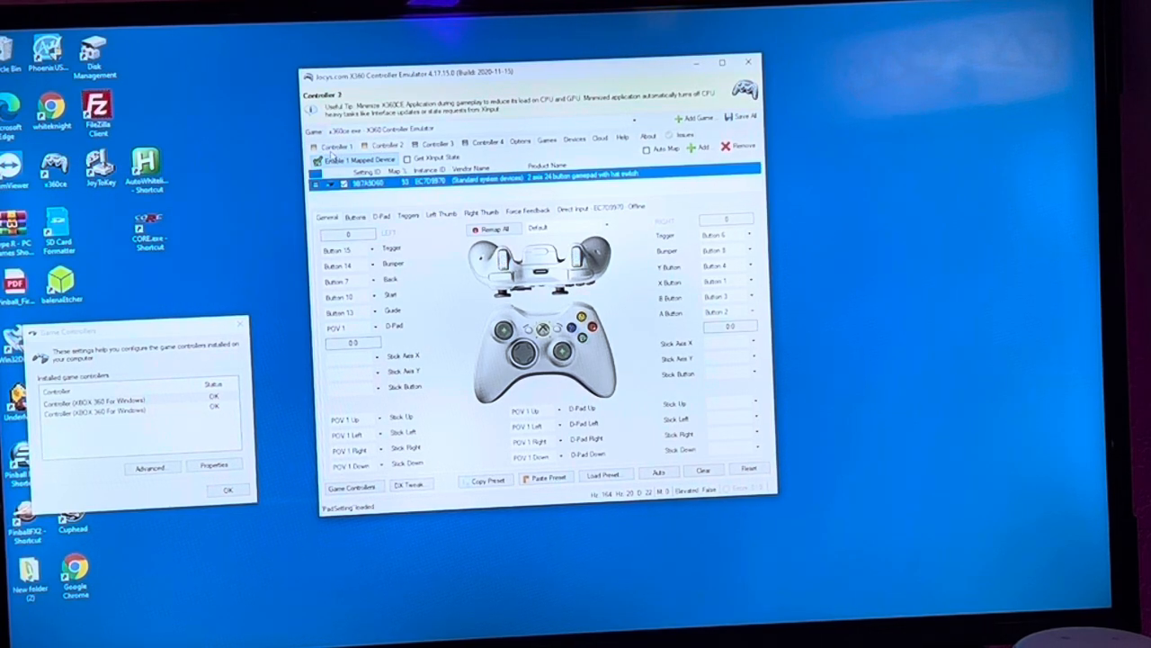
pyautogui.click(332, 146)
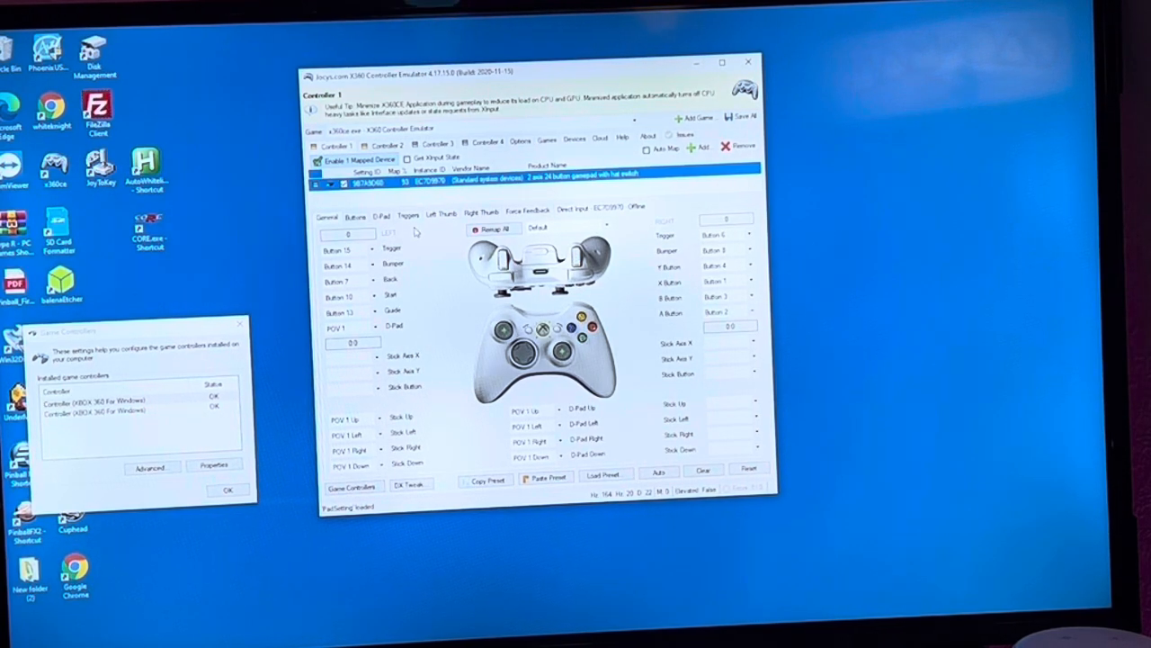